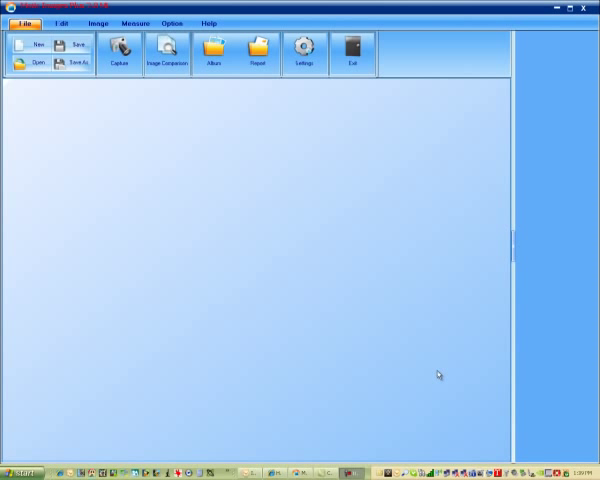
{"action": "mouse_move", "coordinate": [418, 364]}
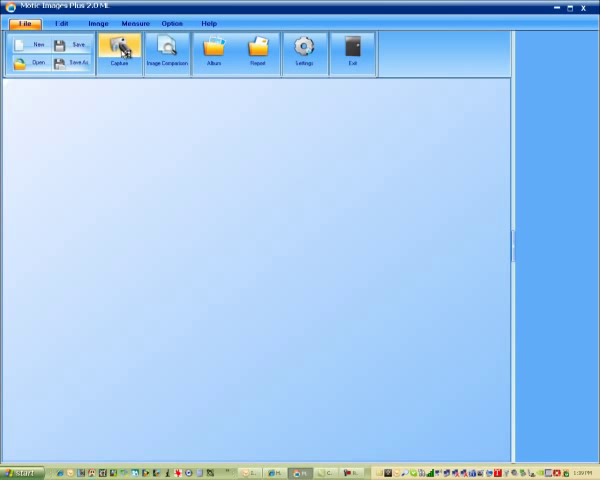
Step: Launch the live imaging module so the dark calibration circle appears on screen
{"action": "left_click", "coordinate": [120, 52]}
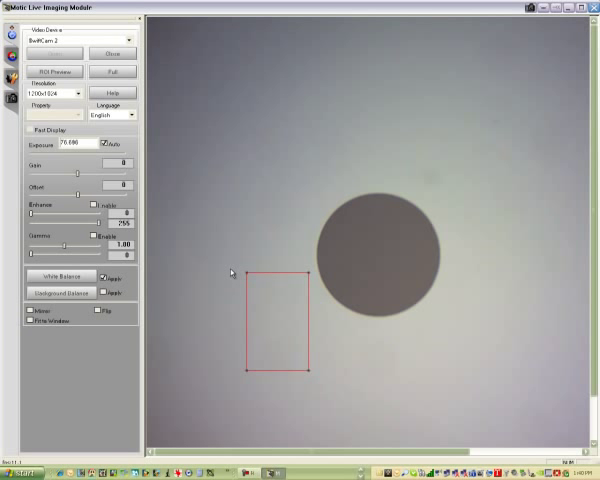
Step: Capture a still of the calibration circle into the workspace and switch to Measure
{"action": "left_click", "coordinate": [52, 64]}
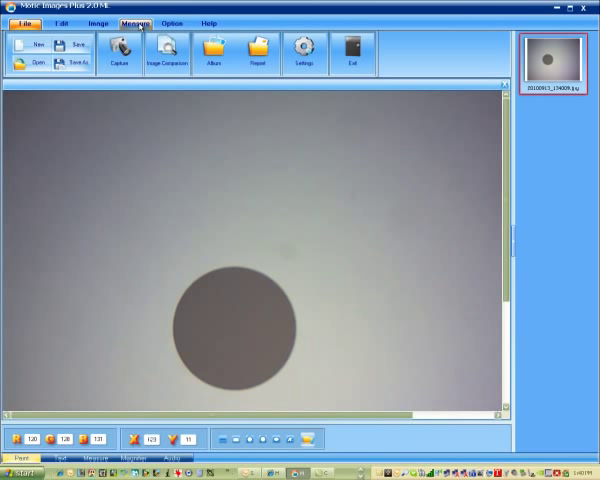
{"action": "left_click", "coordinate": [132, 24]}
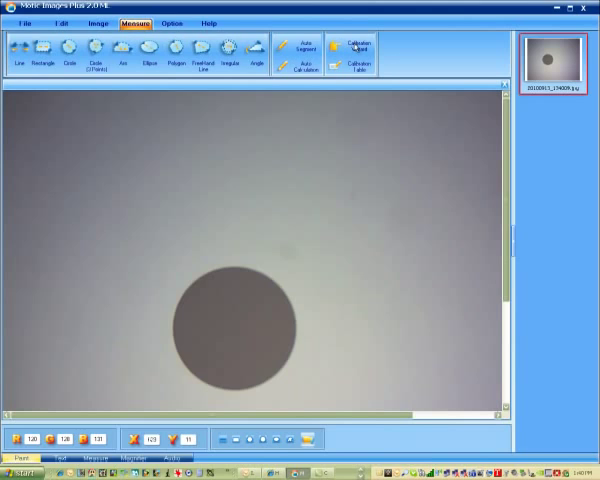
Step: Load the newest circle photo into the Calibration Wizard
{"action": "left_click", "coordinate": [348, 52]}
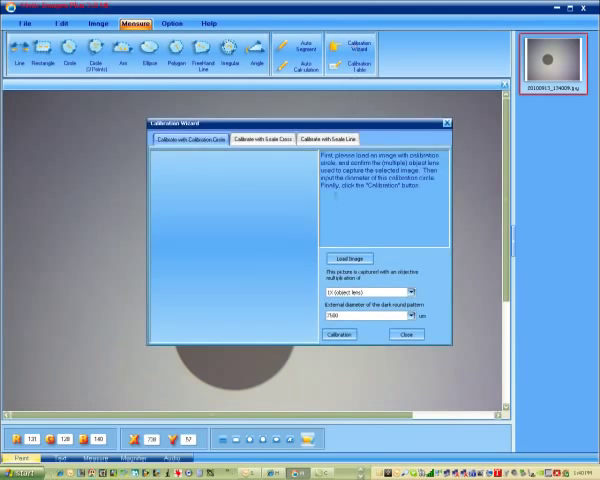
{"action": "left_click", "coordinate": [348, 260]}
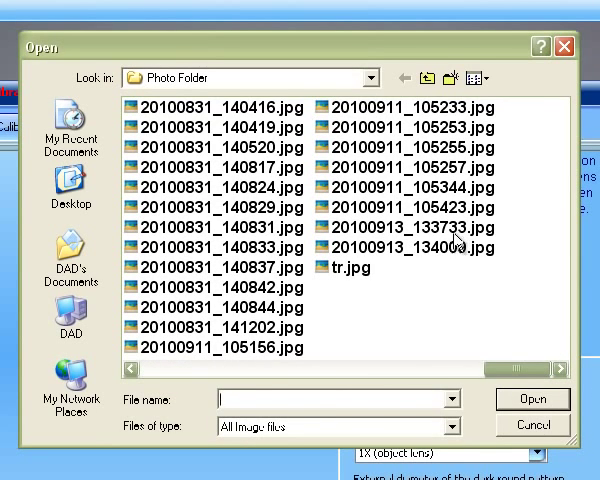
{"action": "left_click", "coordinate": [412, 246]}
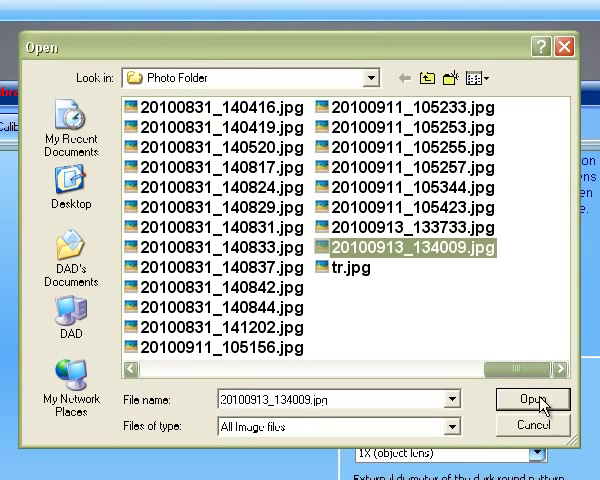
{"action": "left_click", "coordinate": [532, 400]}
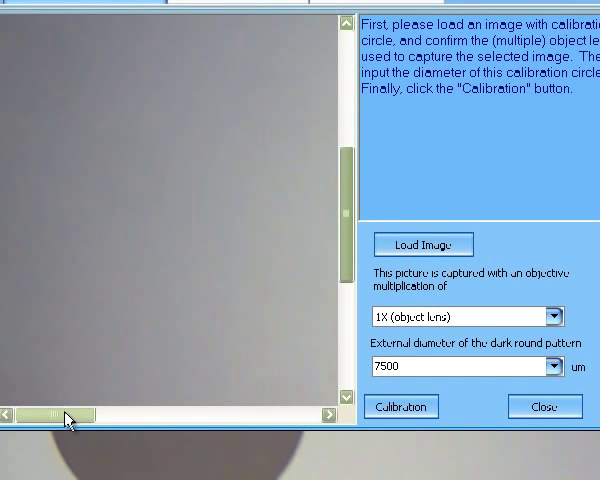
Step: Set the objective to 4X and choose the circle's known diameter value
{"action": "left_click_drag", "start_coordinate": [54, 416], "coordinate": [184, 416]}
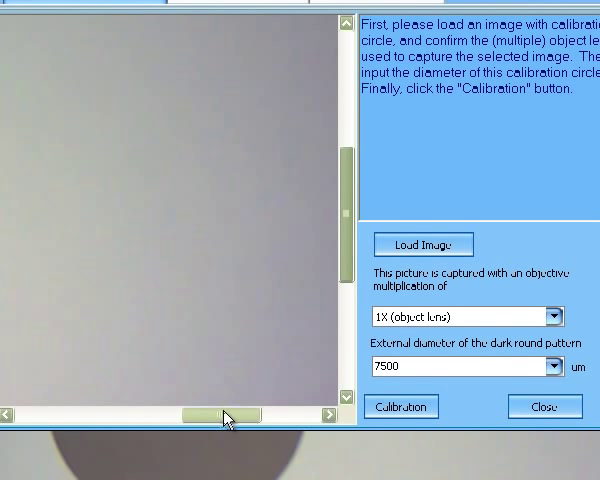
{"action": "left_click_drag", "start_coordinate": [220, 416], "coordinate": [150, 416]}
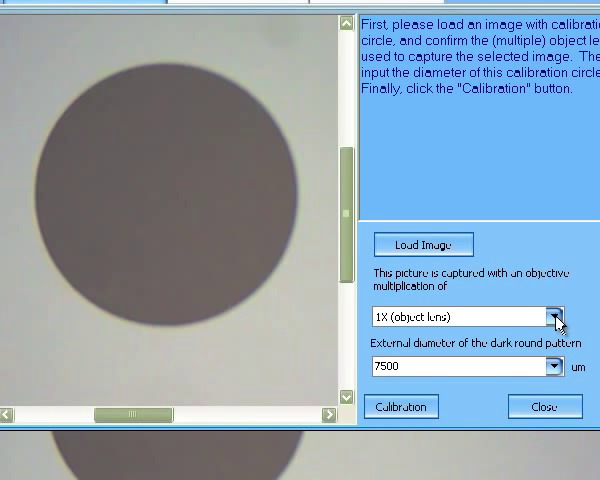
{"action": "left_click", "coordinate": [556, 316]}
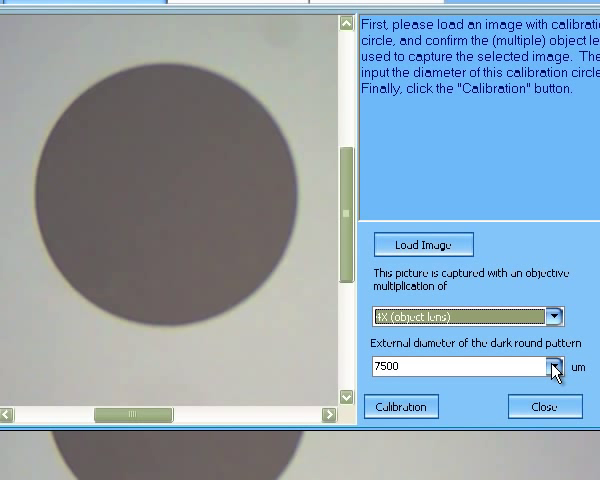
{"action": "left_click", "coordinate": [550, 364]}
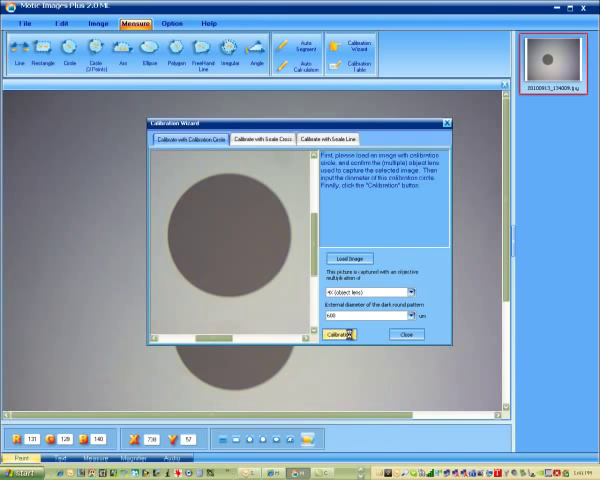
Step: Run the calibration and save it as 'Station 1' with Scale ticked
{"action": "left_click", "coordinate": [338, 334]}
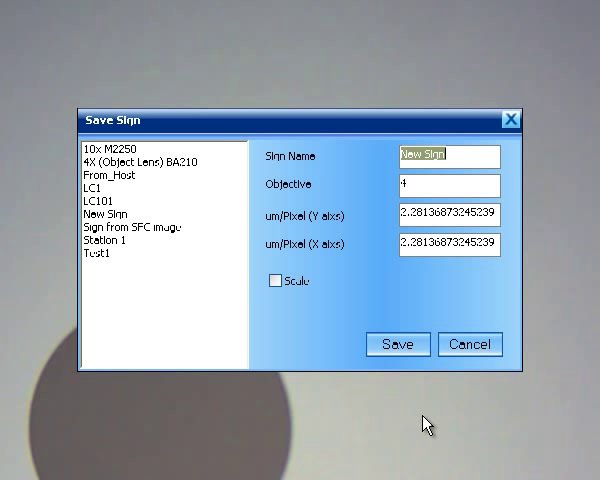
{"action": "type", "text": "Station"}
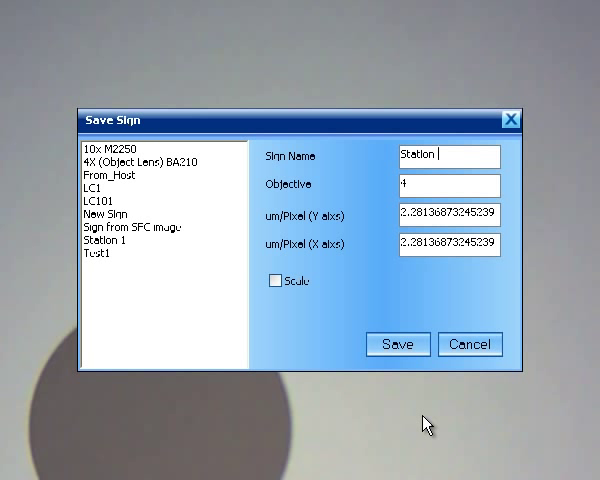
{"action": "type", "text": "1"}
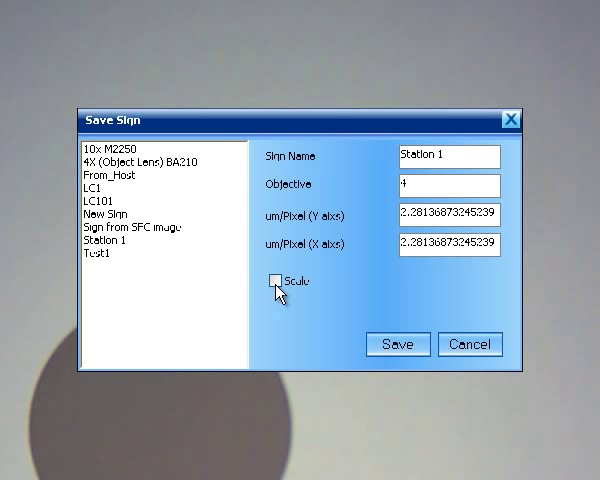
{"action": "left_click", "coordinate": [274, 280]}
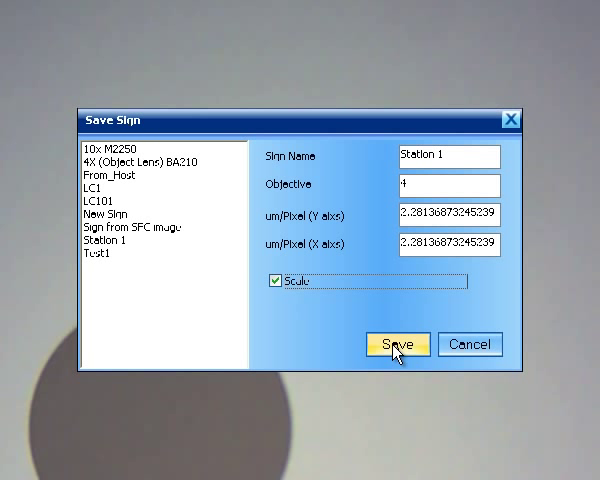
{"action": "left_click", "coordinate": [396, 344]}
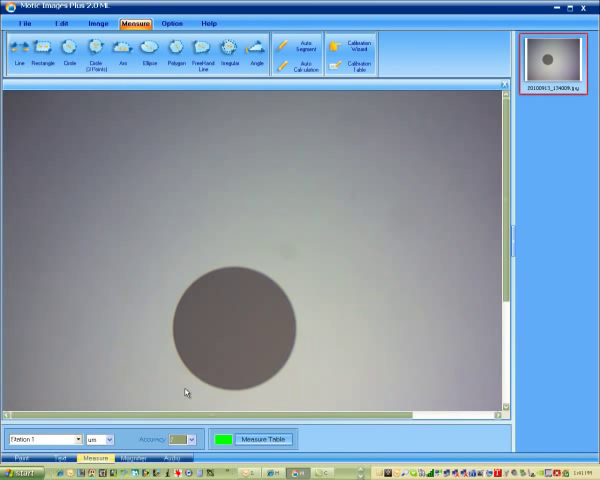
{"action": "mouse_move", "coordinate": [28, 168]}
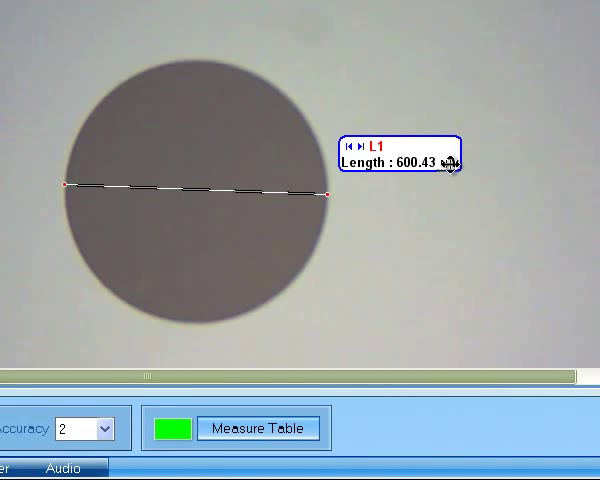
{"action": "mouse_move", "coordinate": [440, 198]}
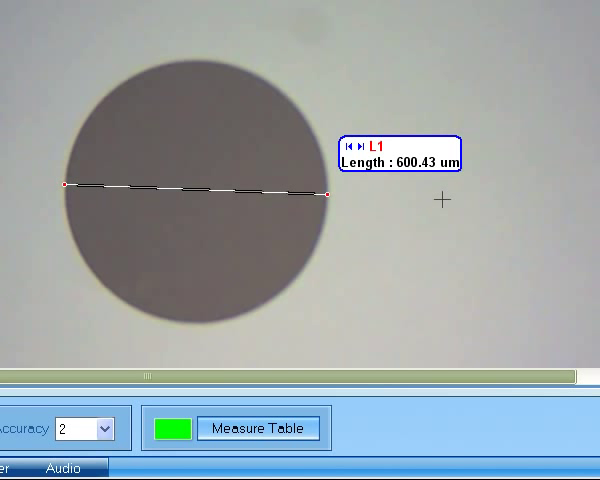